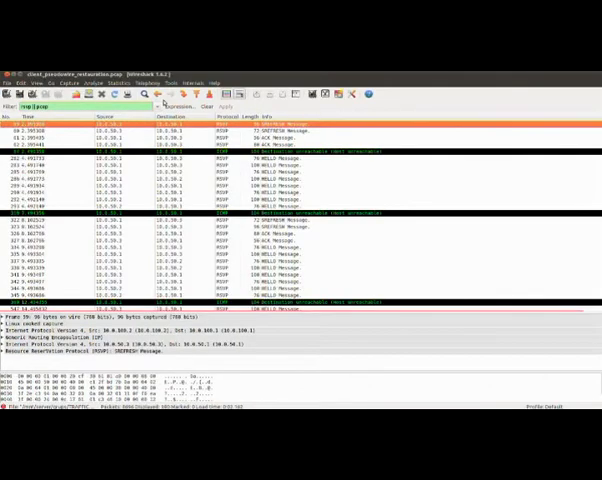
{"action": "scroll", "scroll_direction": "down", "scroll_amount": 3}
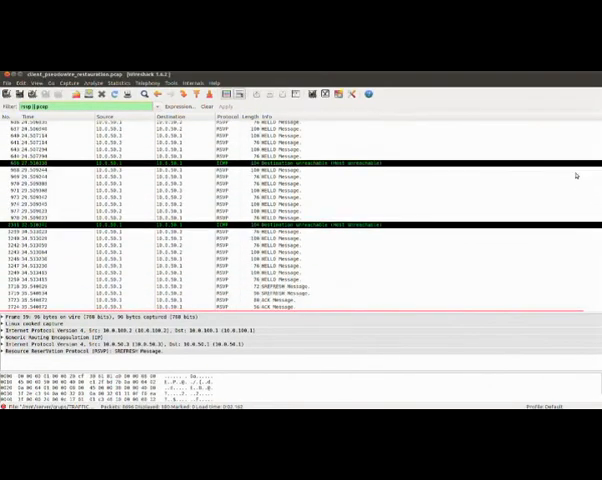
{"action": "scroll", "scroll_direction": "down", "scroll_amount": 3}
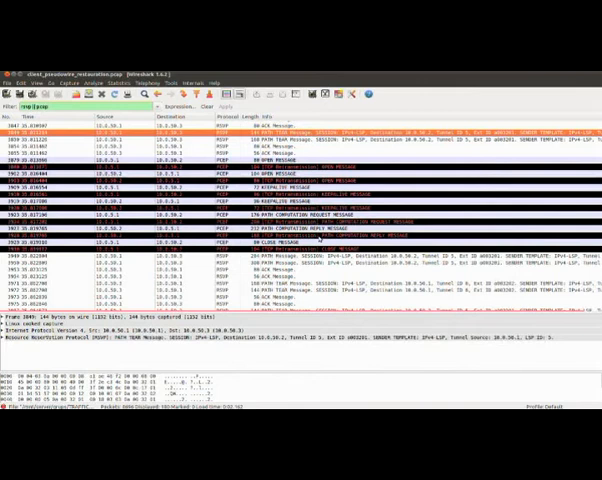
{"action": "mouse_move", "coordinate": [320, 240]}
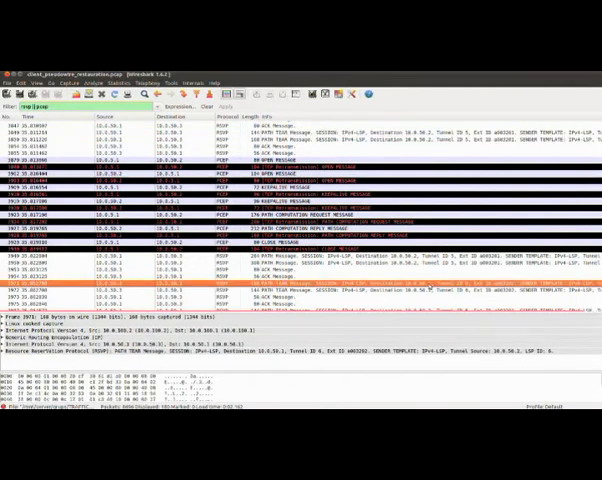
{"action": "scroll", "scroll_direction": "down", "scroll_amount": 3}
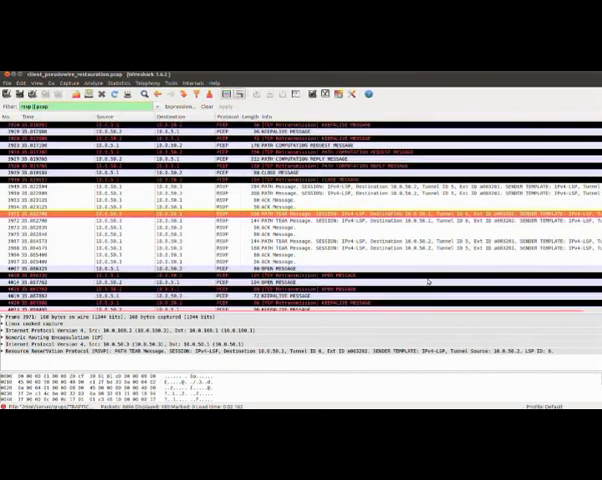
{"action": "scroll", "scroll_direction": "down", "scroll_amount": 3}
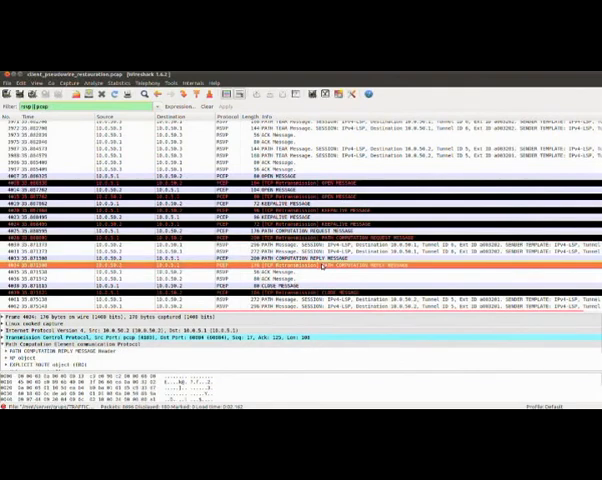
{"action": "scroll", "scroll_direction": "down", "scroll_amount": 3}
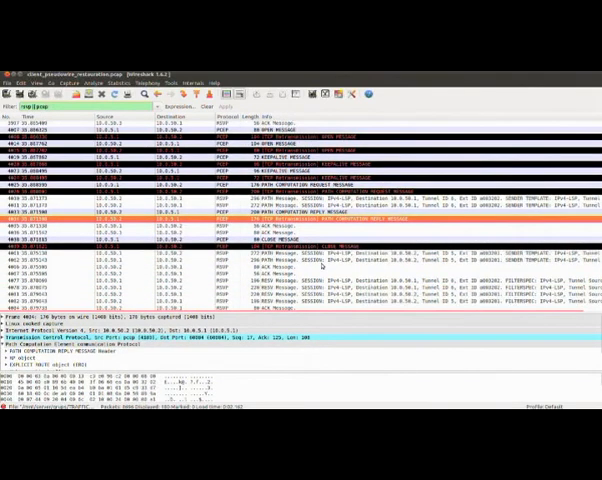
{"action": "scroll", "scroll_direction": "down", "scroll_amount": 3}
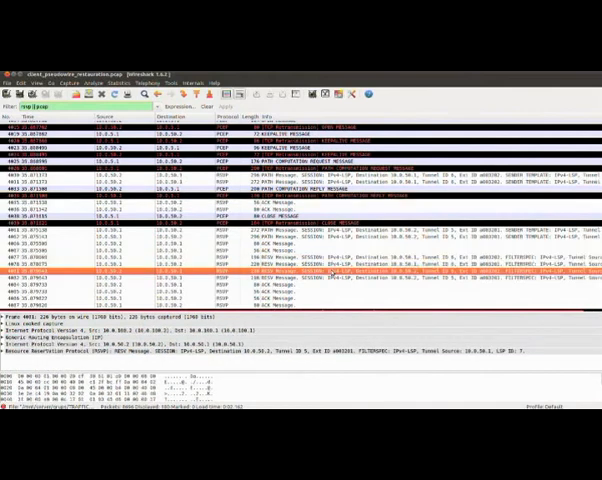
{"action": "scroll", "scroll_direction": "down", "scroll_amount": 3}
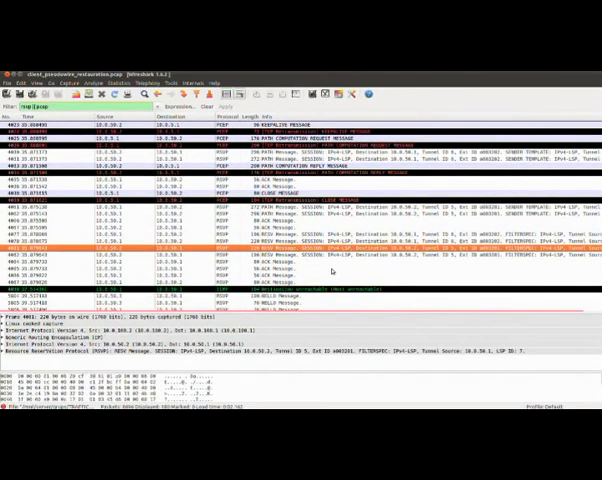
{"action": "mouse_move", "coordinate": [466, 308]}
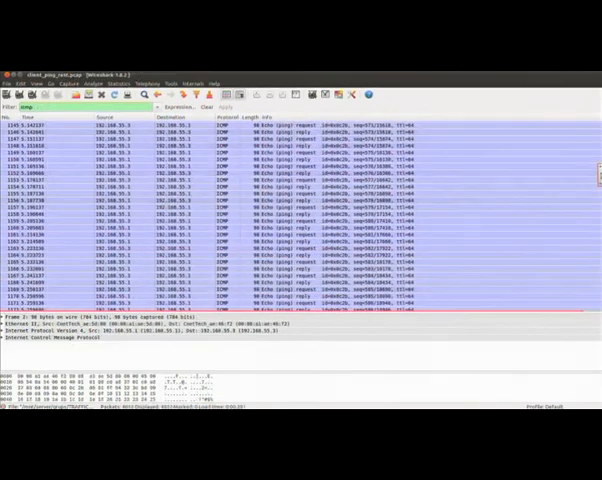
{"action": "scroll", "scroll_direction": "down", "scroll_amount": 3}
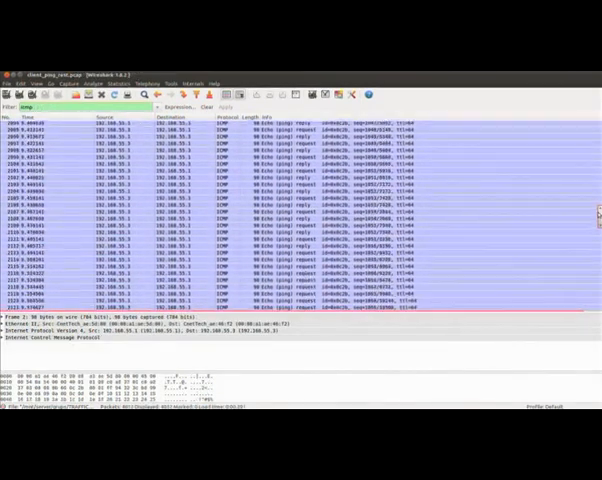
{"action": "scroll", "scroll_direction": "down", "scroll_amount": 3}
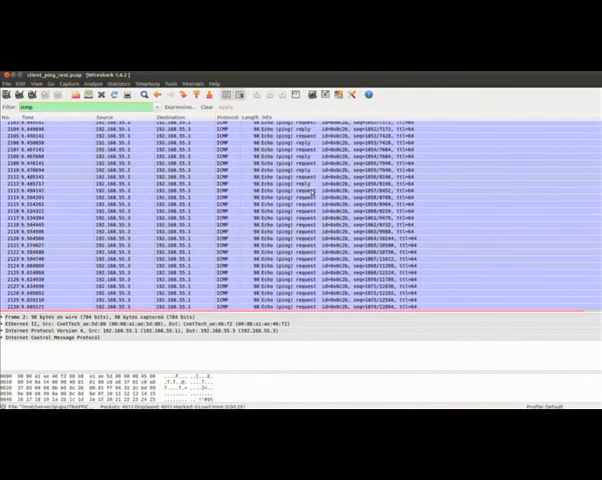